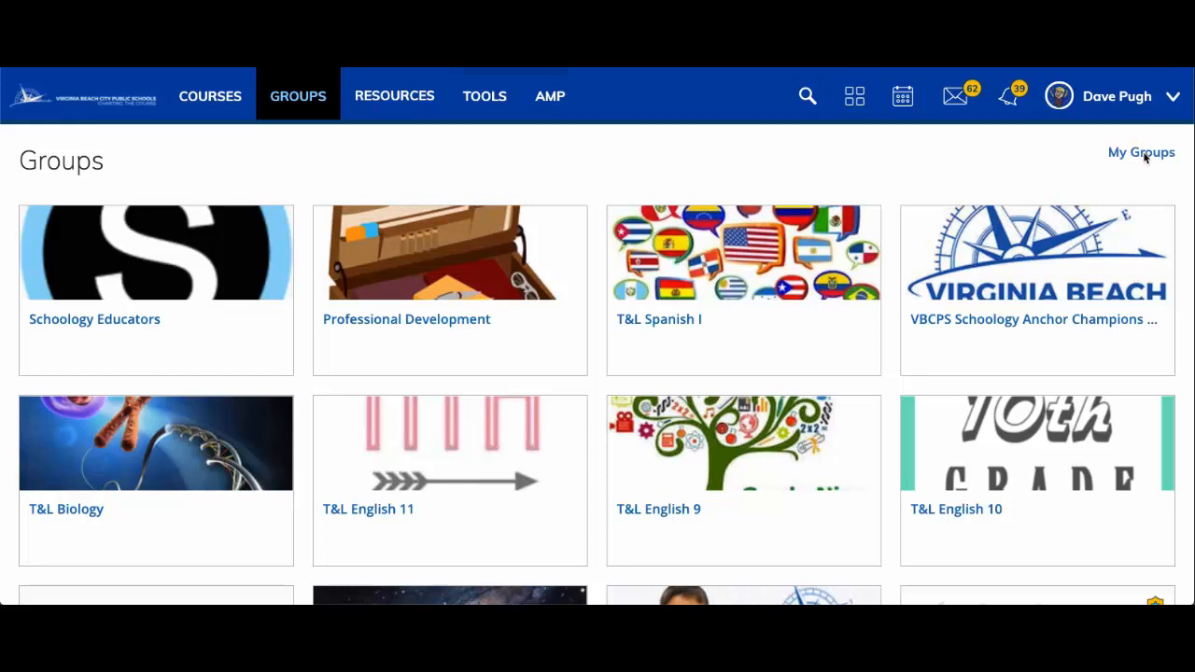
Go to the Cox Falcon Forty Advisory group's Resources listing the 9th–12th Grade folders.
{"action": "left_click", "coordinate": [1141, 153]}
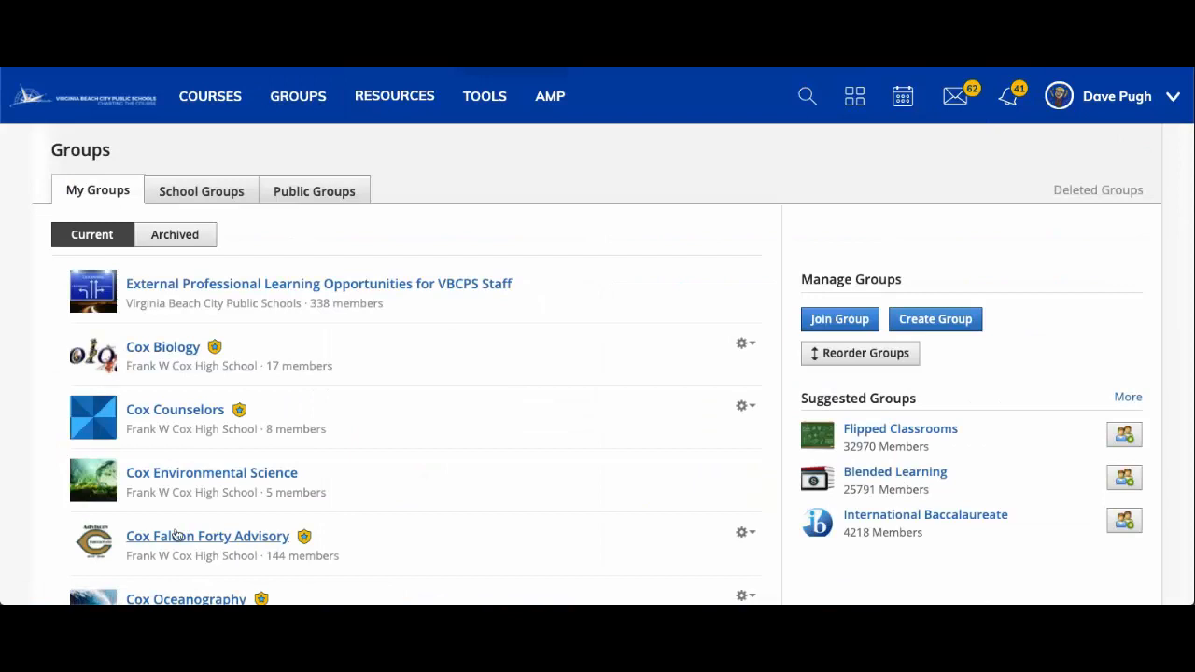
{"action": "left_click", "coordinate": [207, 535]}
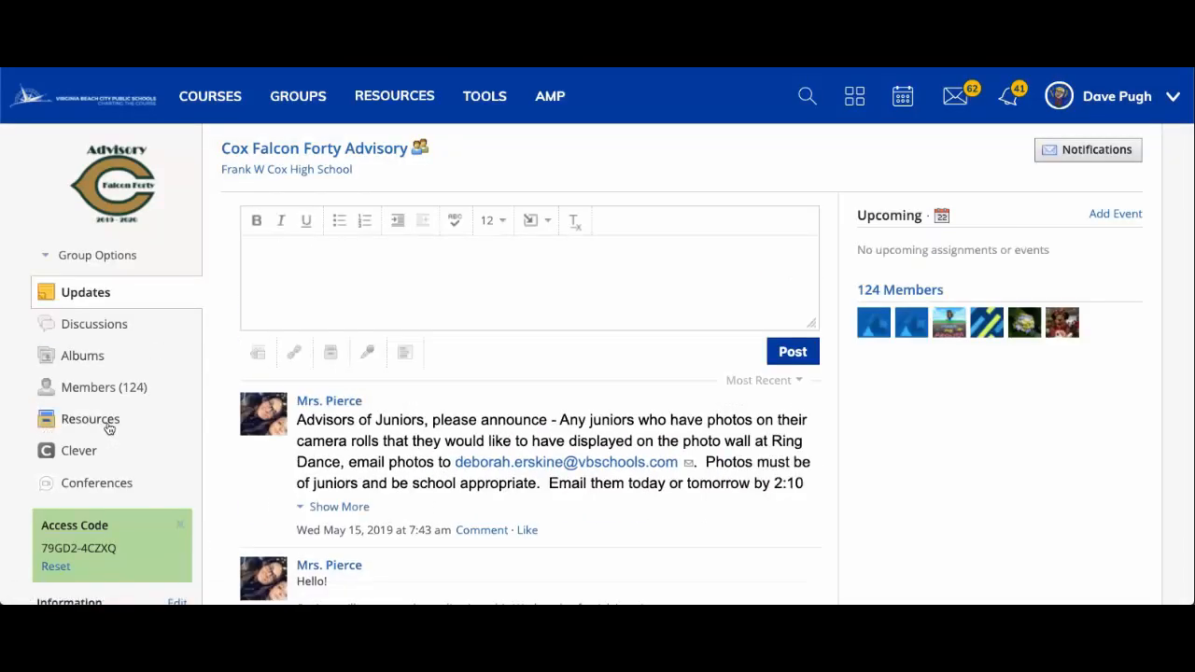
{"action": "left_click", "coordinate": [91, 419]}
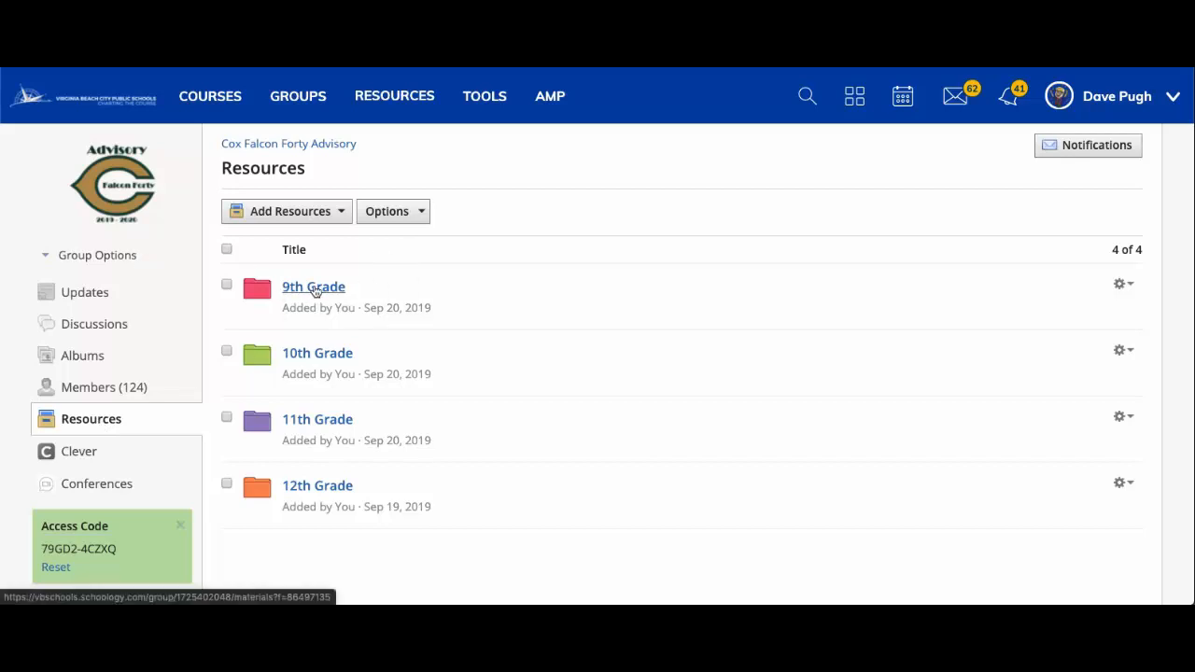
Drill into 9th Grade, then the September 25, 2019 folder with the PDF and survey link.
{"action": "left_click", "coordinate": [314, 287]}
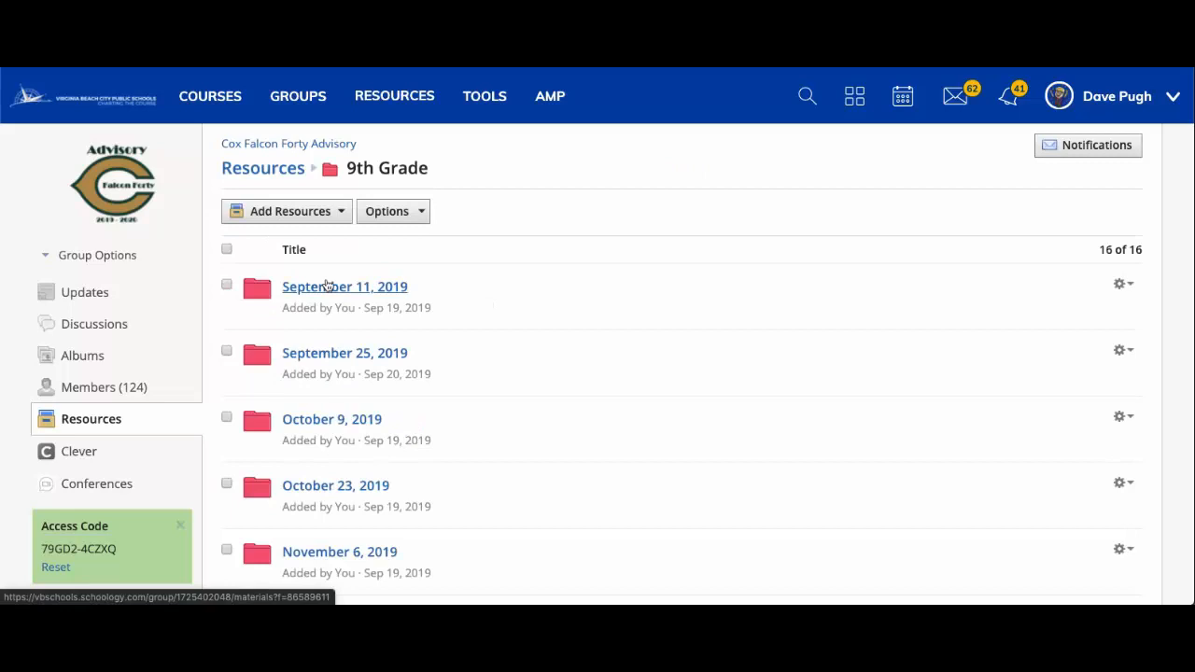
{"action": "mouse_move", "coordinate": [350, 374]}
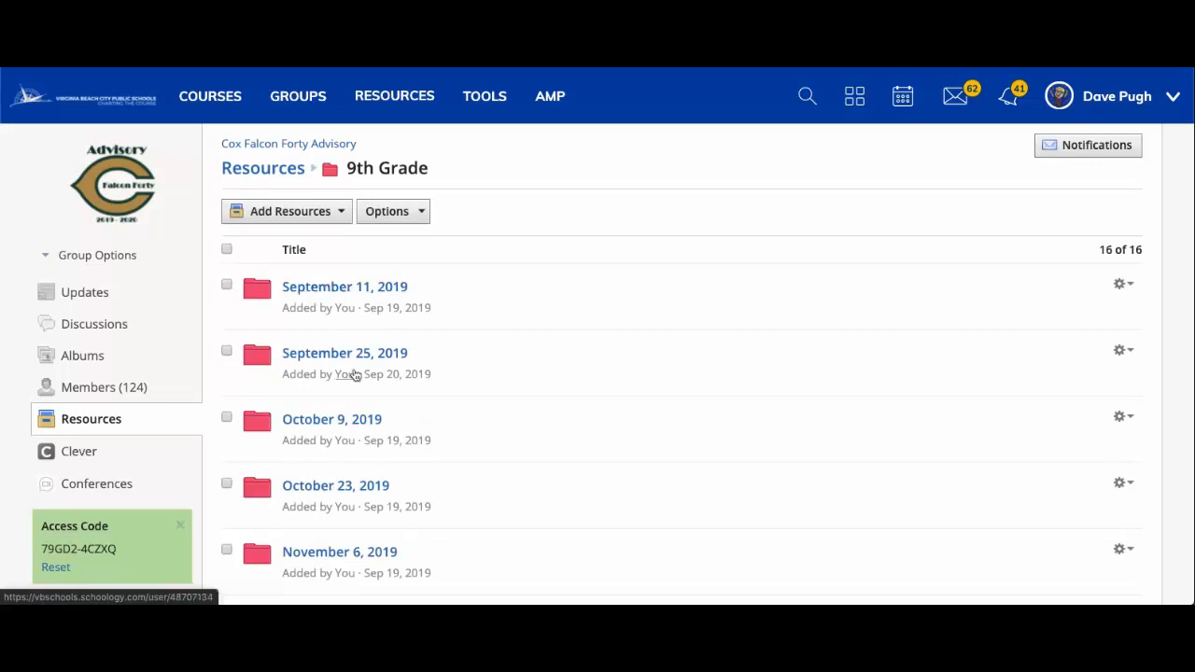
{"action": "mouse_move", "coordinate": [344, 357]}
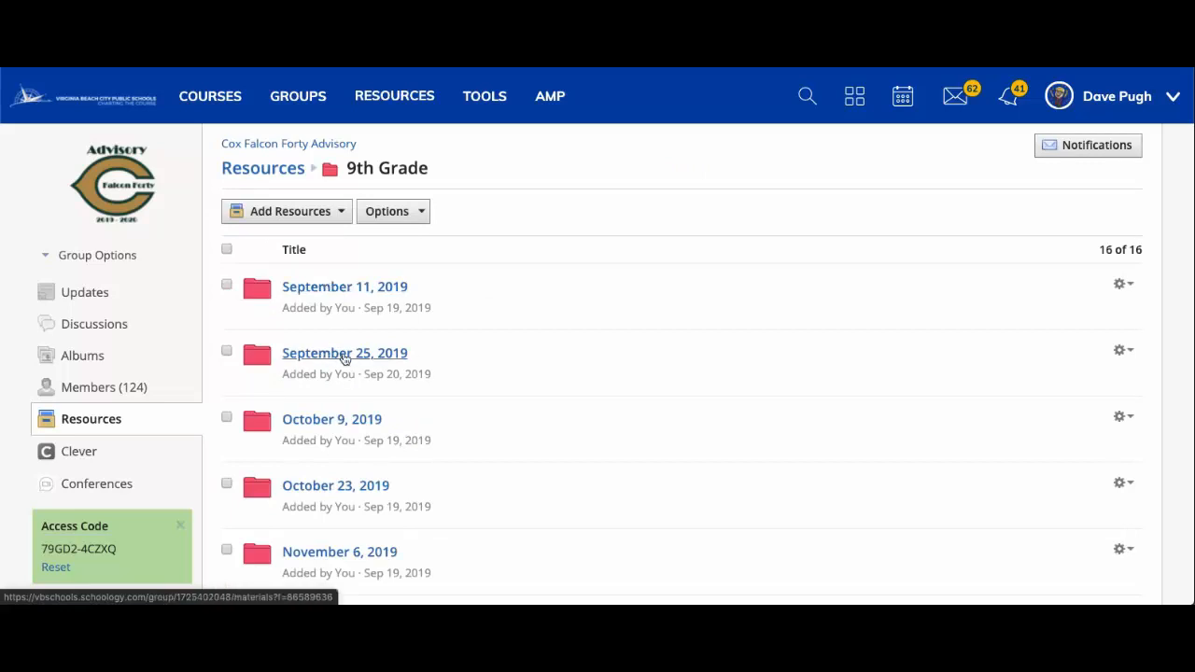
{"action": "left_click", "coordinate": [345, 353]}
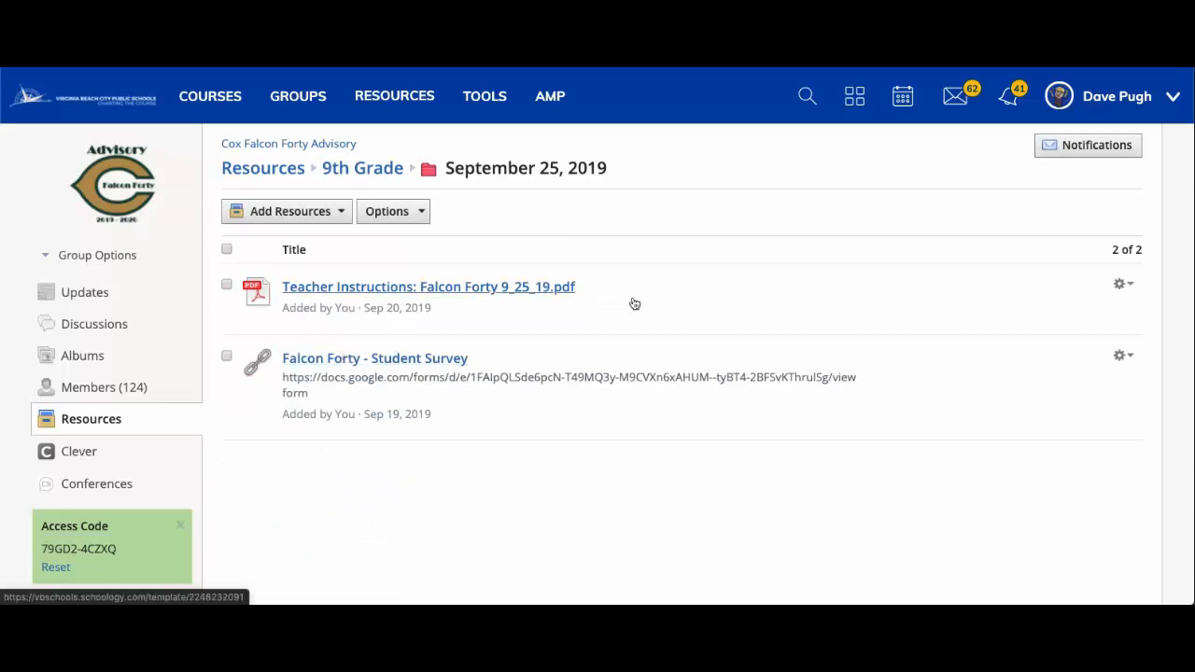
{"action": "mouse_move", "coordinate": [451, 295]}
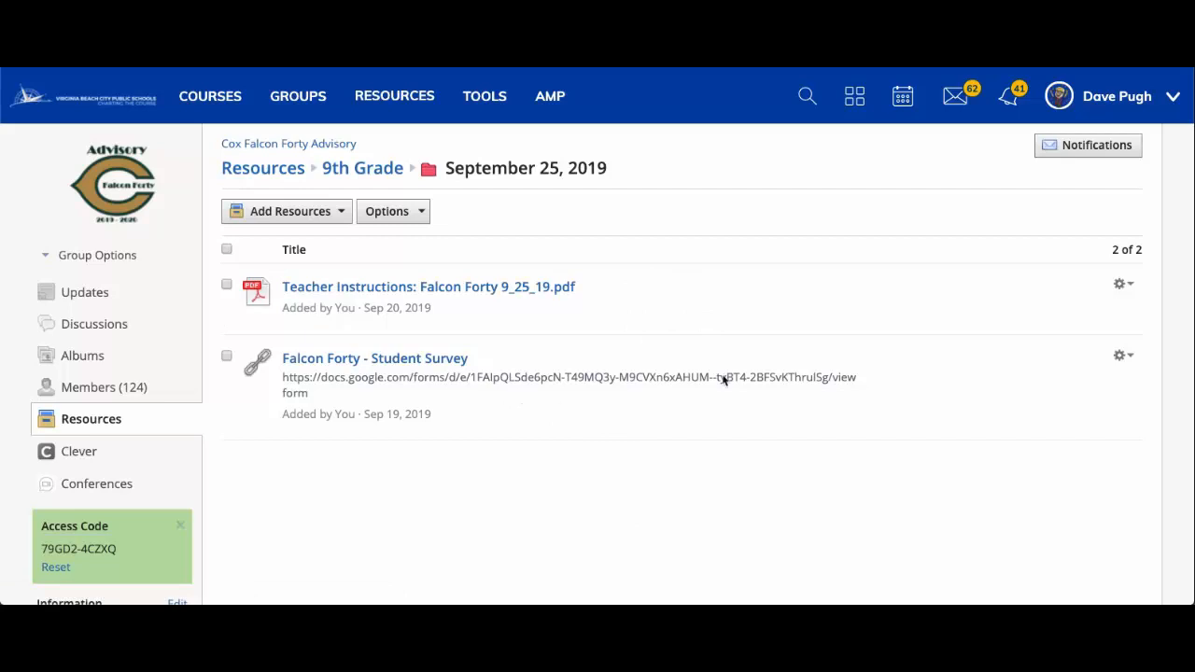
{"action": "mouse_move", "coordinate": [1193, 311]}
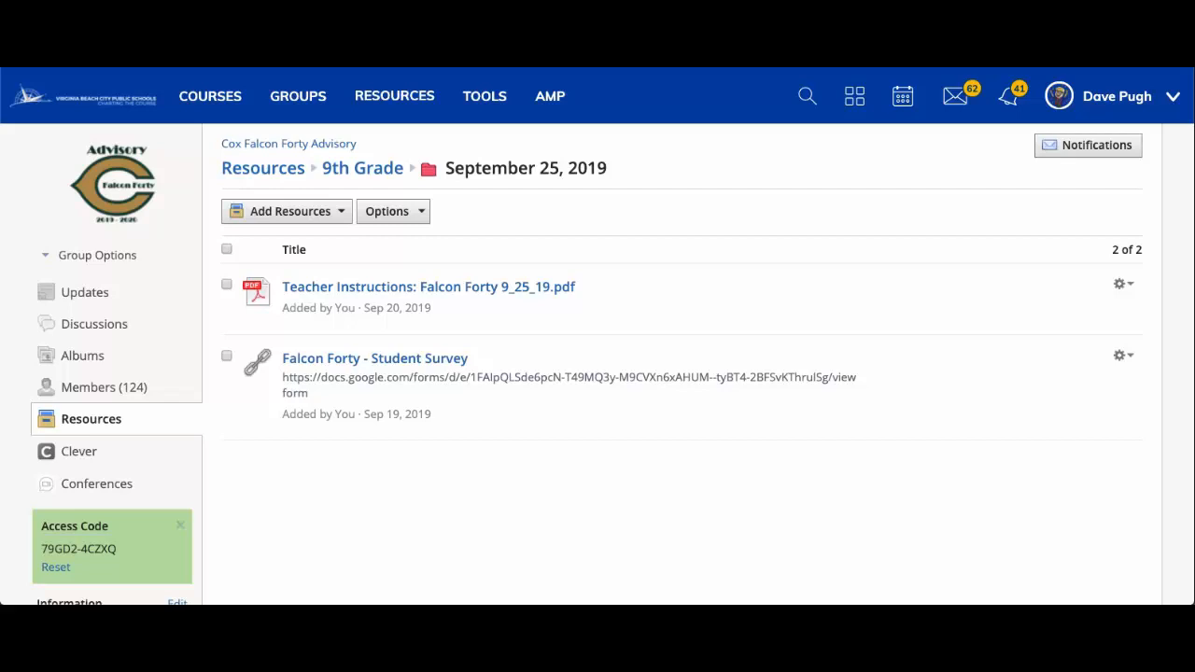
Add Teacher Instructions: Falcon Forty 9_25_19.pdf to ADVISORY GRADE 9: OT0213-624.
{"action": "left_click", "coordinate": [1119, 285]}
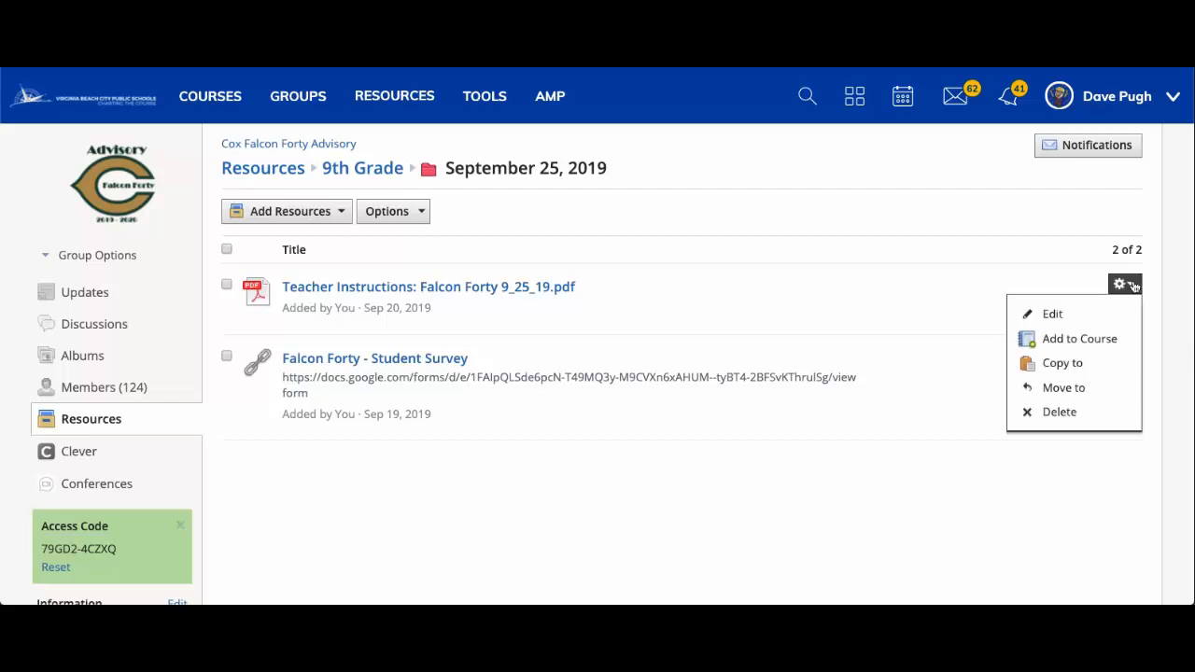
{"action": "mouse_move", "coordinate": [1078, 339]}
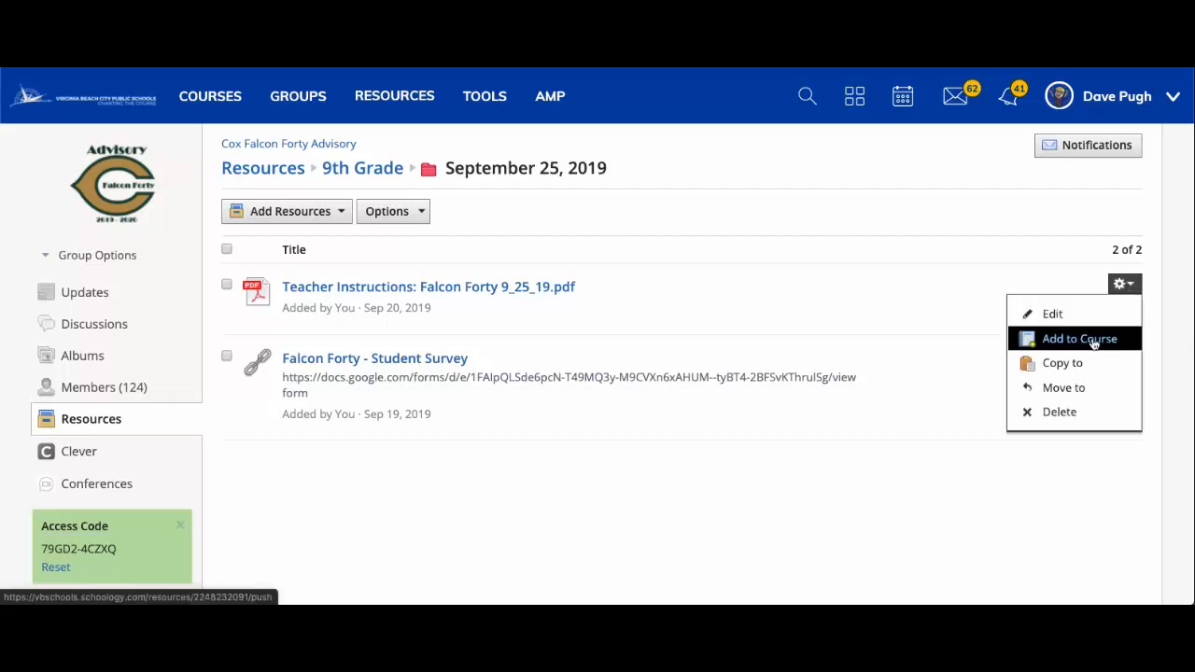
{"action": "left_click", "coordinate": [1077, 338]}
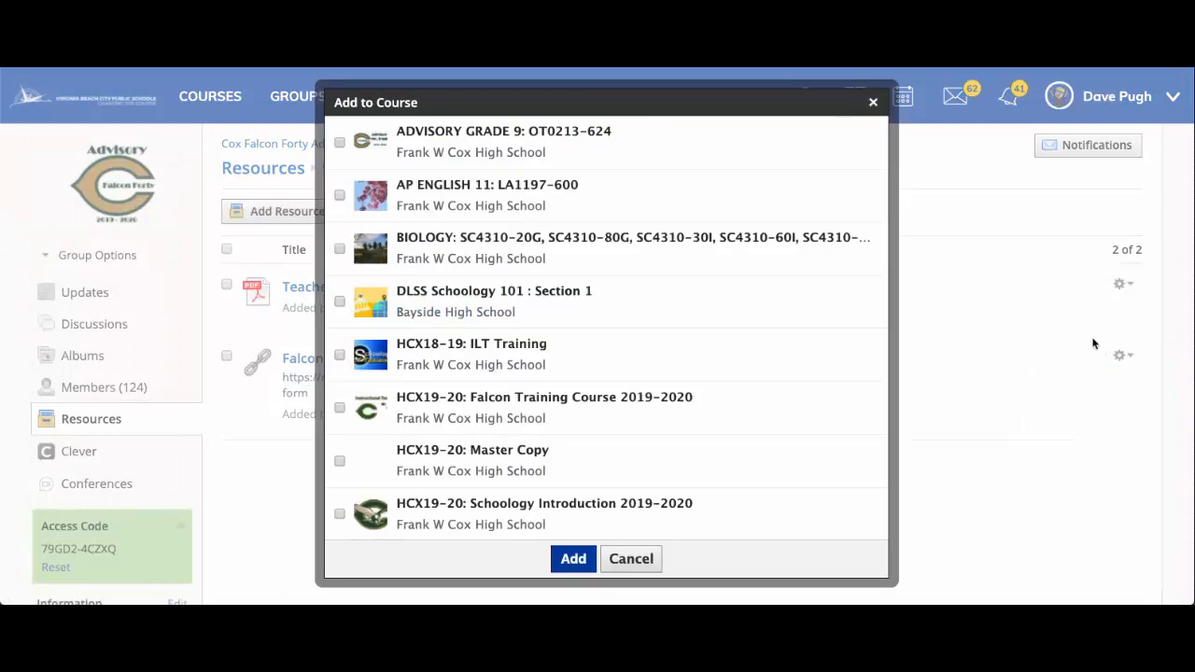
{"action": "mouse_move", "coordinate": [534, 299]}
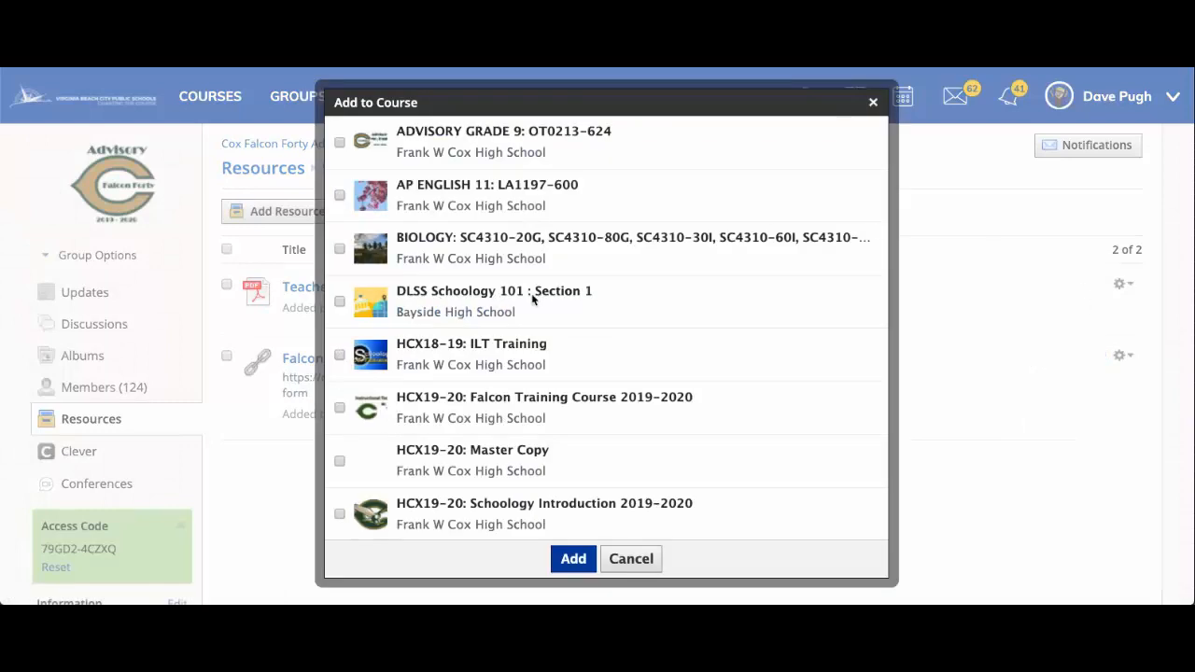
{"action": "left_click", "coordinate": [340, 141]}
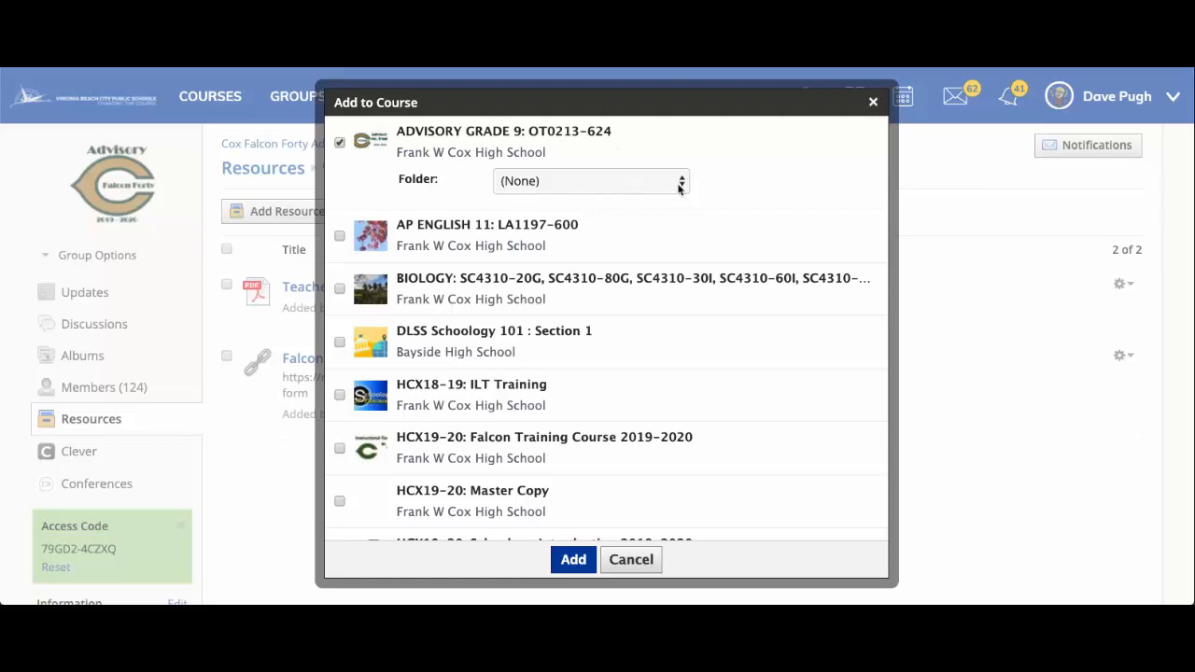
{"action": "mouse_move", "coordinate": [730, 499]}
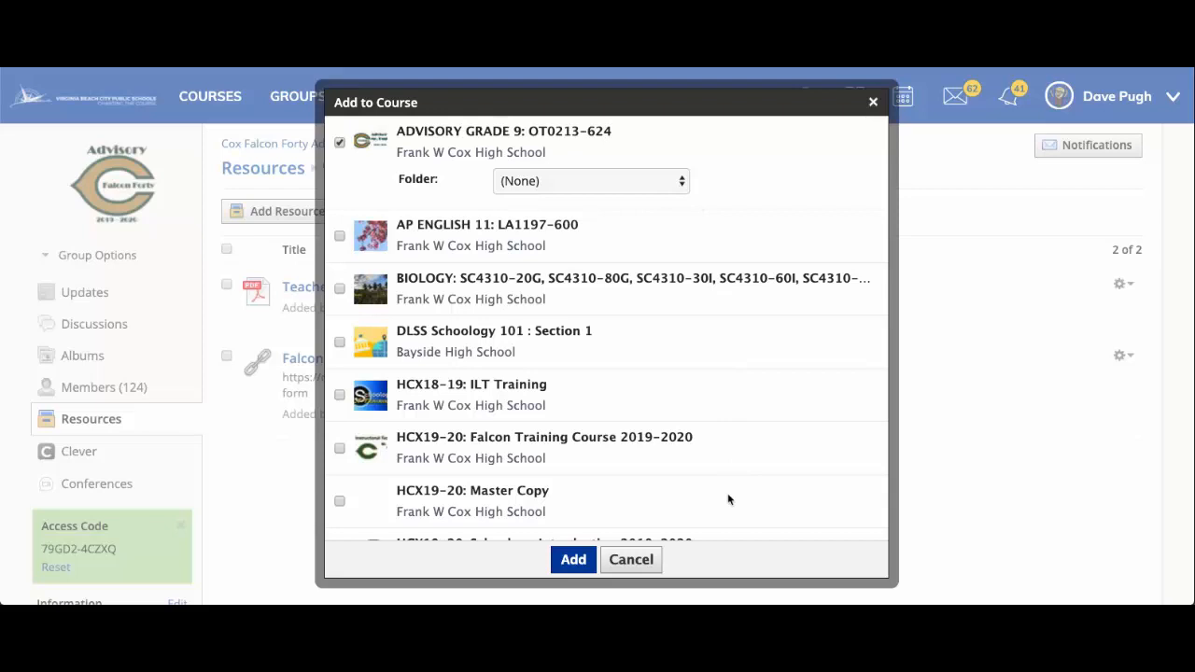
{"action": "left_click", "coordinate": [574, 559]}
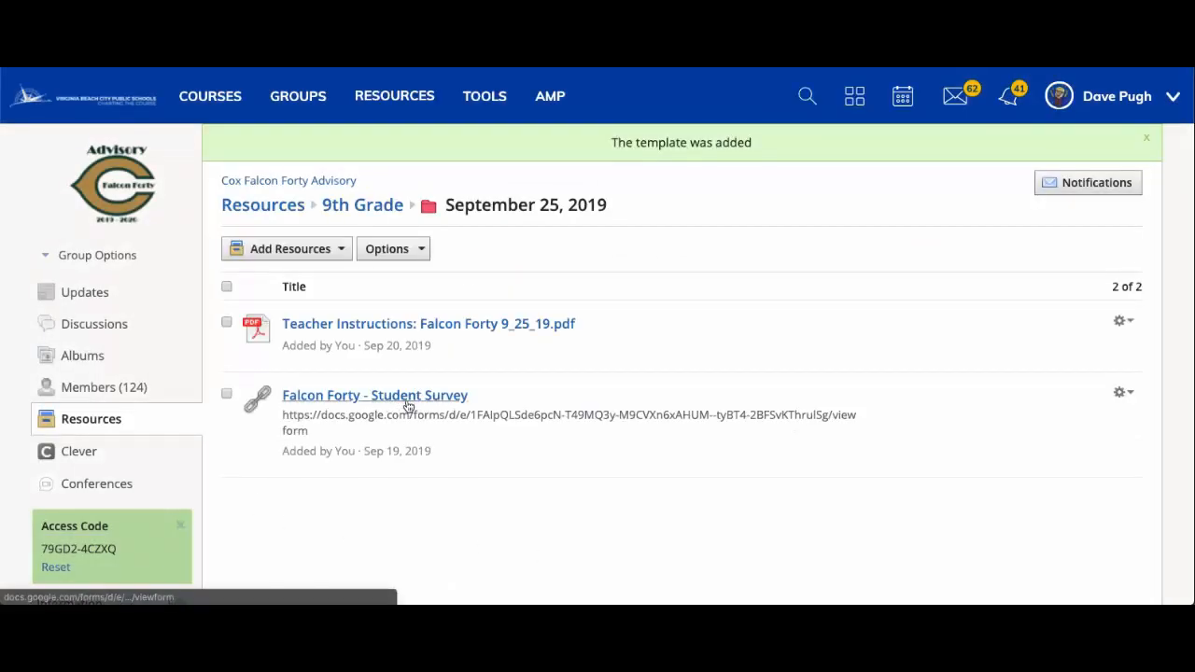
Add the Falcon Forty - Student Survey link to ADVISORY GRADE 9: OT0213-624.
{"action": "left_click", "coordinate": [1120, 391]}
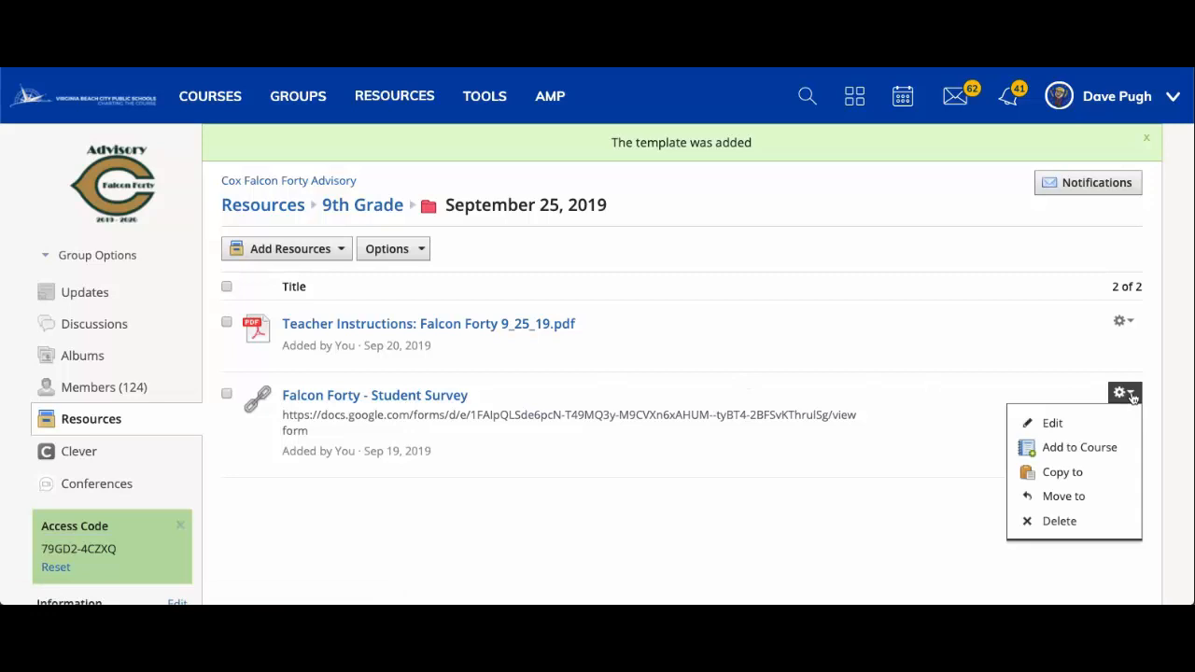
{"action": "left_click", "coordinate": [1077, 447]}
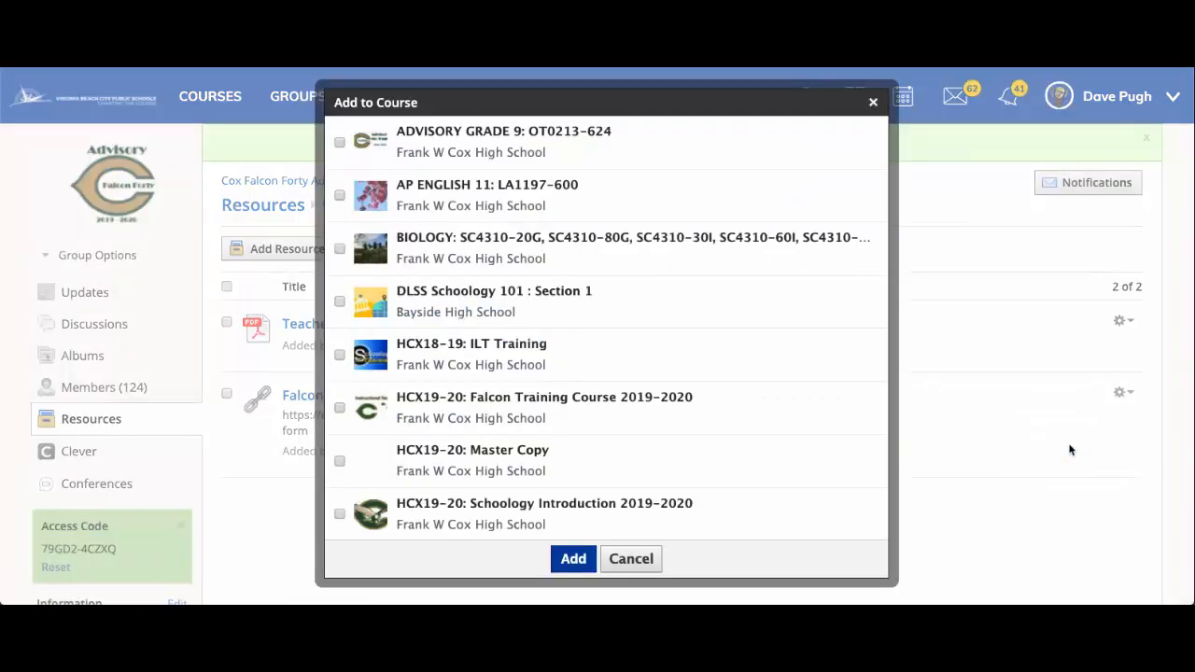
{"action": "left_click", "coordinate": [340, 142]}
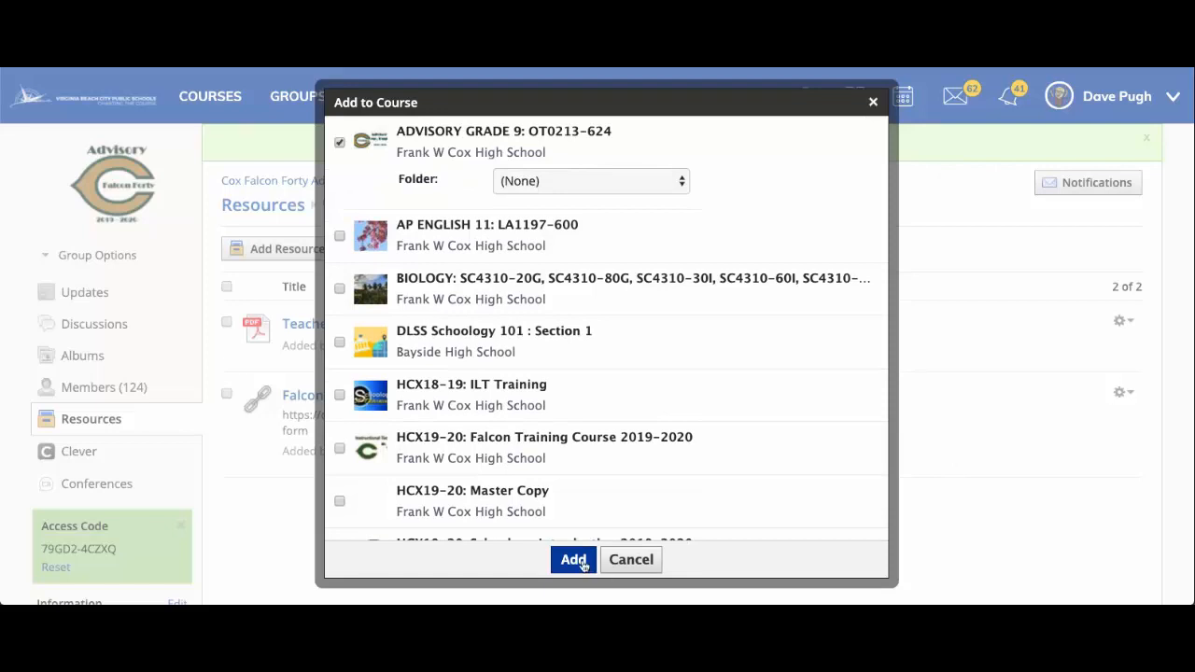
{"action": "left_click", "coordinate": [573, 559]}
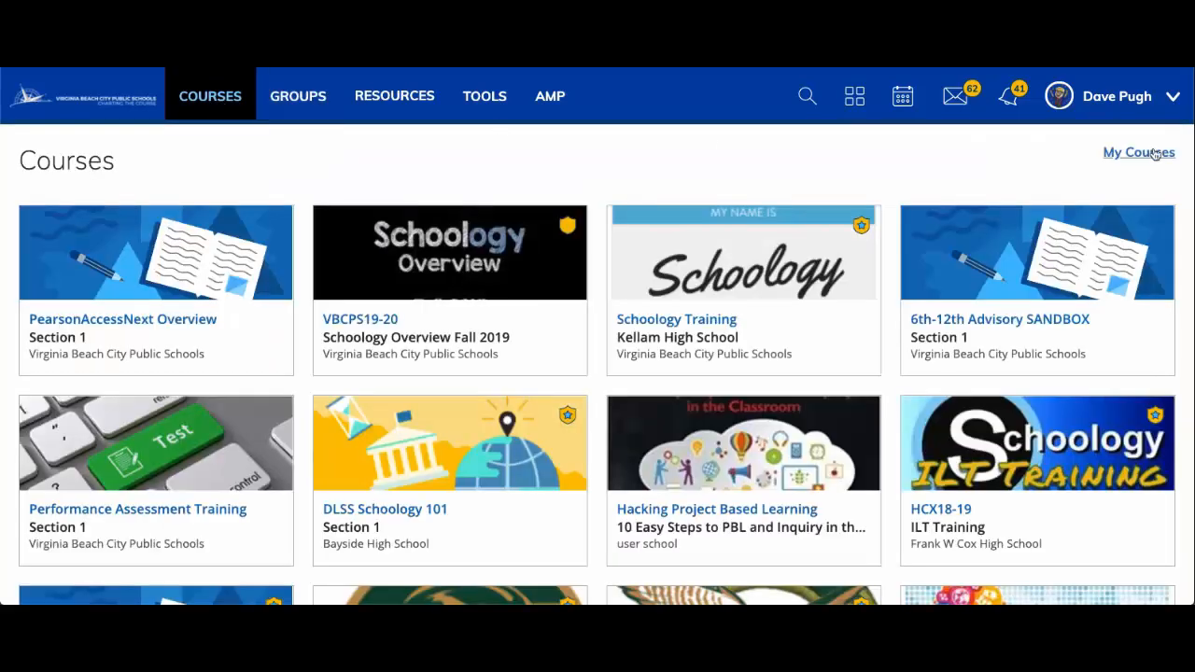
Go to My Courses and enter the ADVISORY GRADE 9 section OT0213-624 materials.
{"action": "left_click", "coordinate": [1139, 152]}
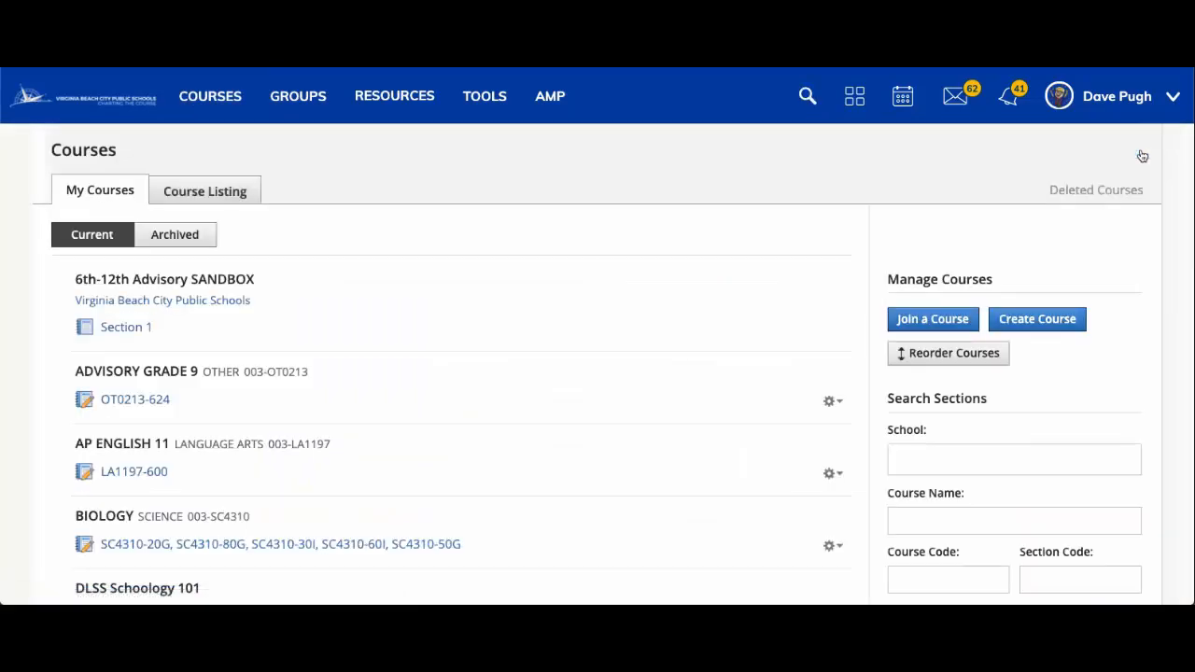
{"action": "left_click", "coordinate": [134, 400]}
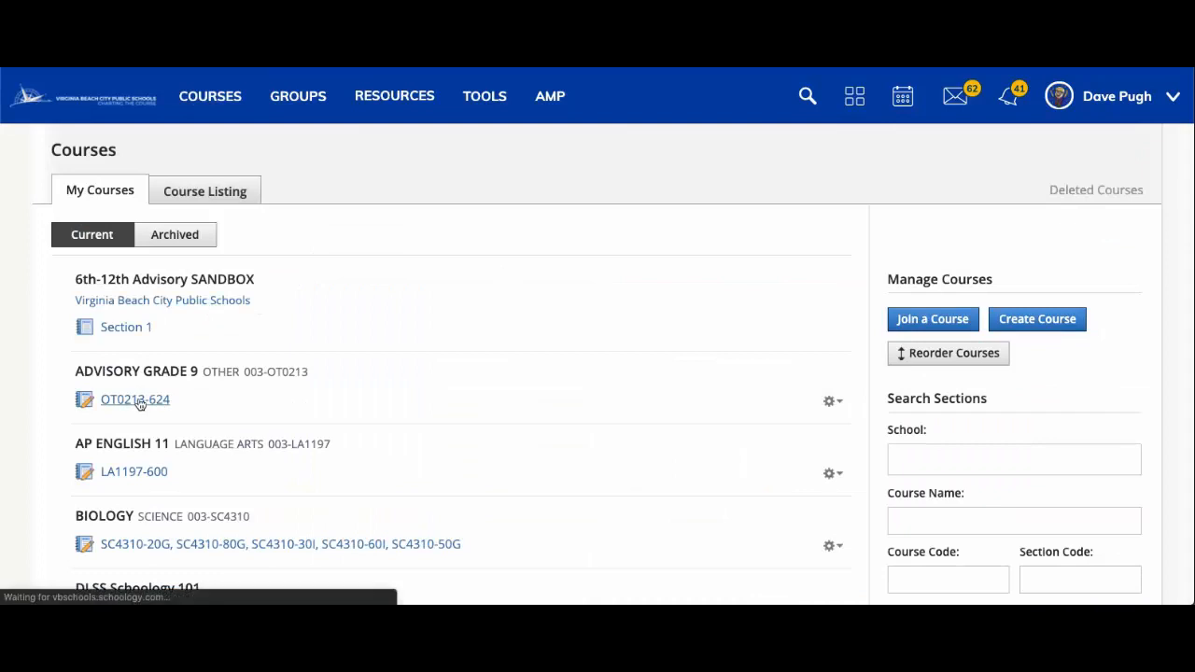
{"action": "left_click", "coordinate": [133, 399]}
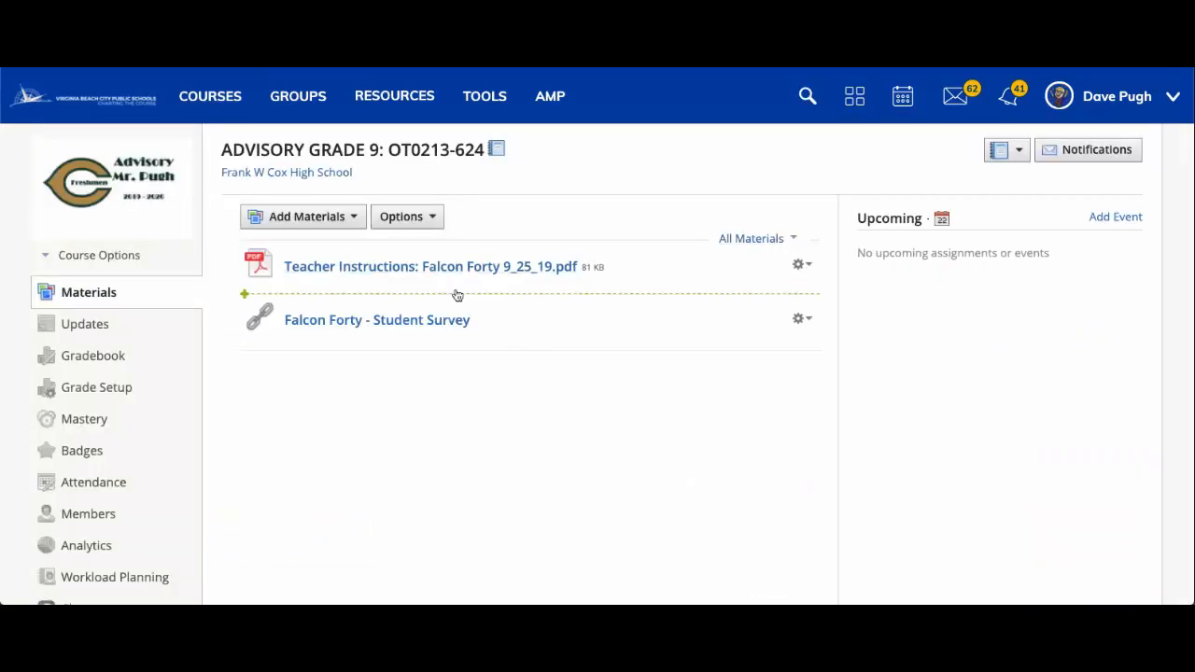
{"action": "mouse_move", "coordinate": [777, 268]}
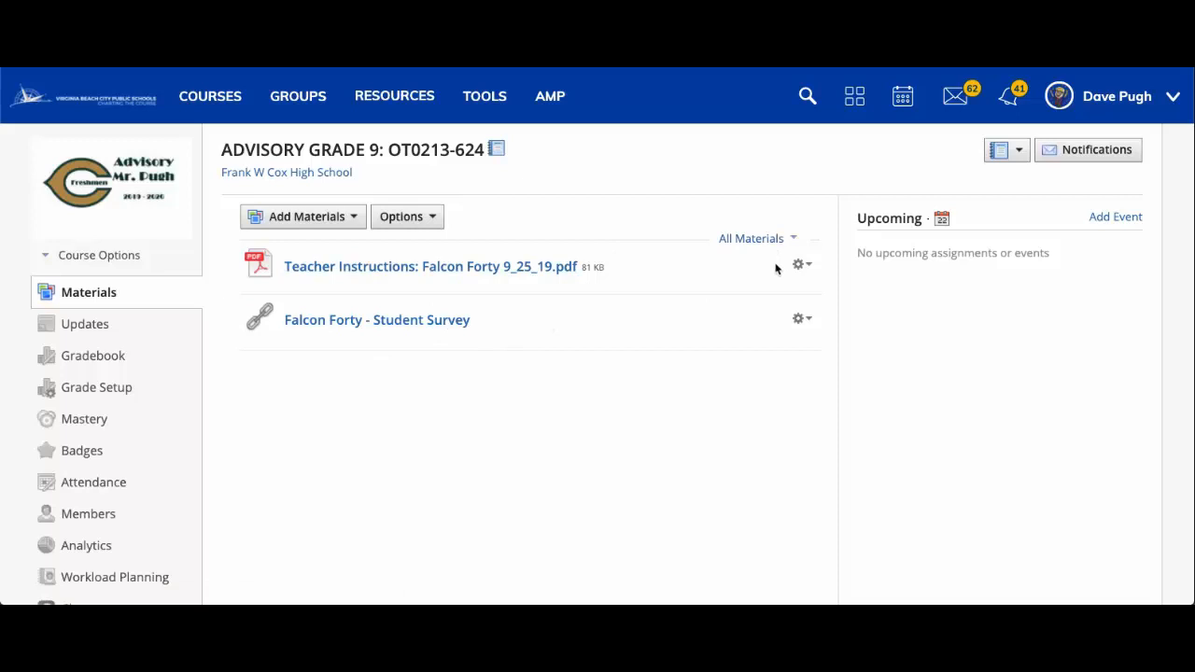
{"action": "mouse_move", "coordinate": [799, 264]}
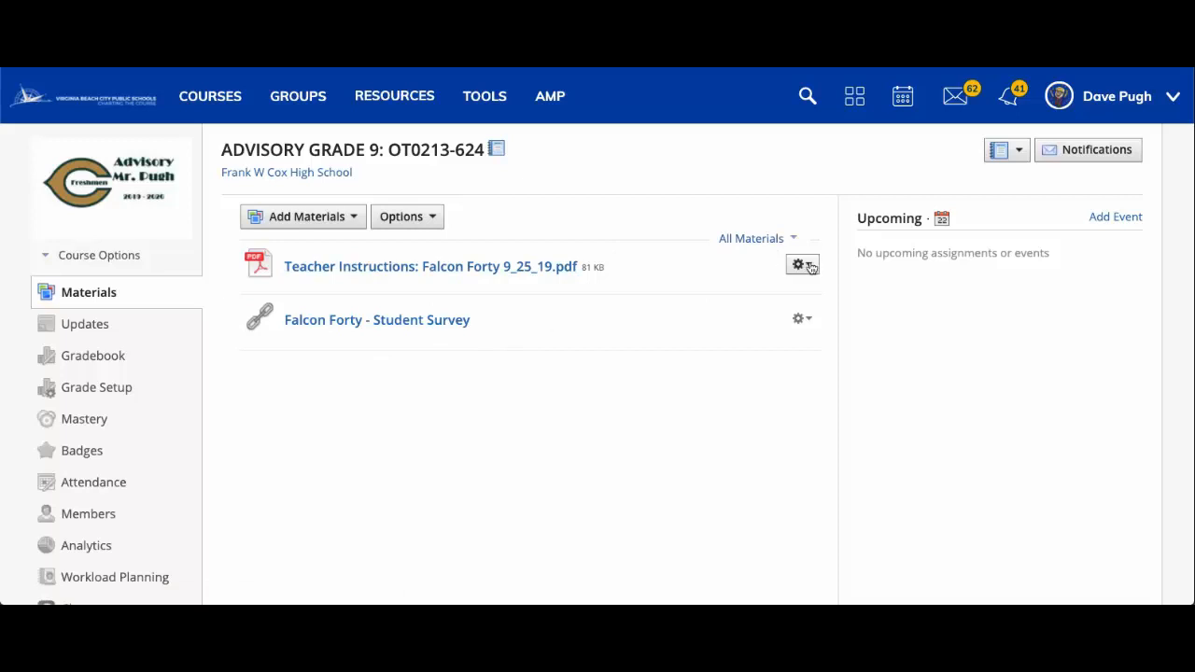
Mark both the teacher instructions PDF and the student survey as Unpublished.
{"action": "left_click", "coordinate": [795, 265]}
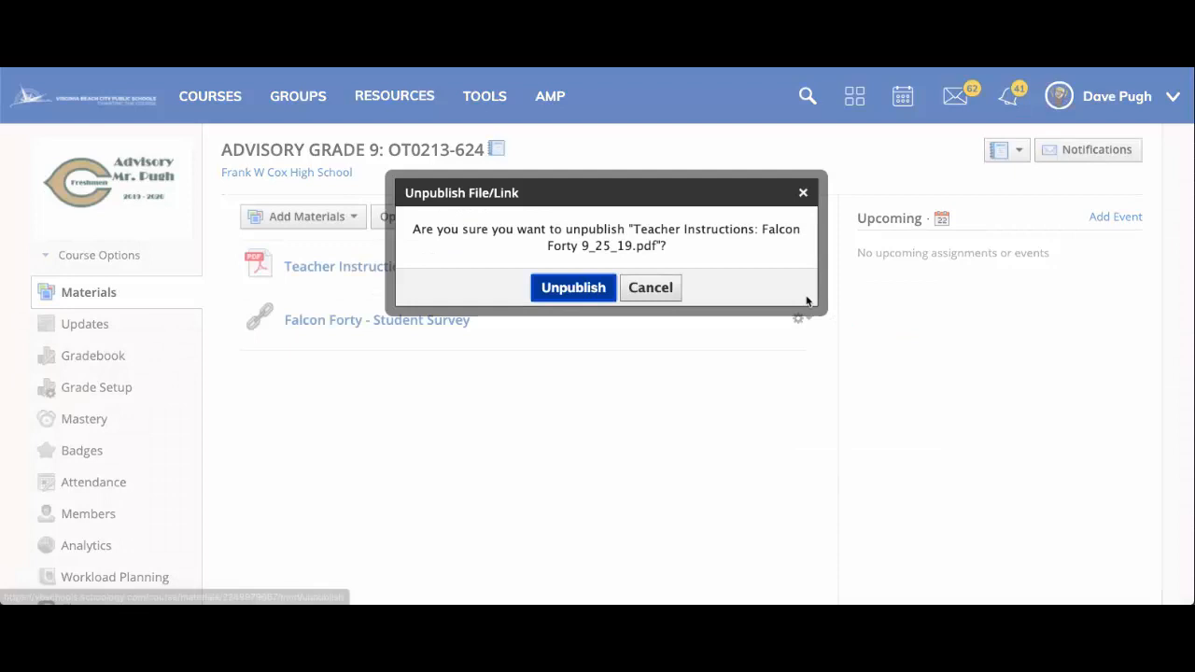
{"action": "left_click", "coordinate": [572, 287]}
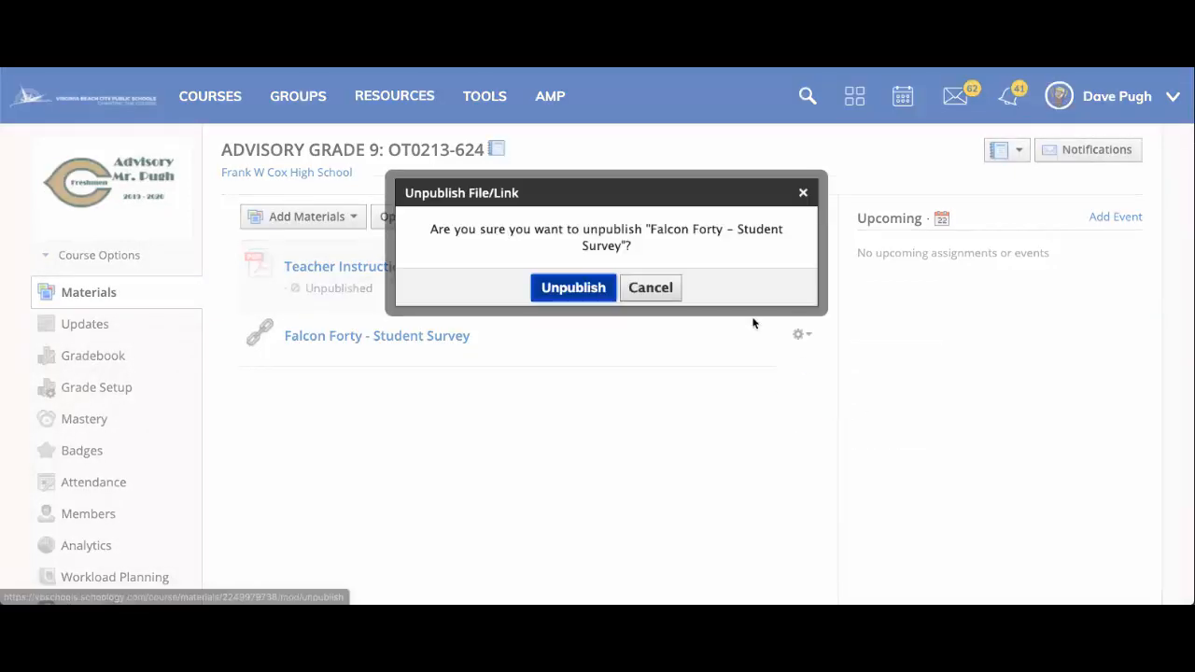
{"action": "left_click", "coordinate": [572, 287]}
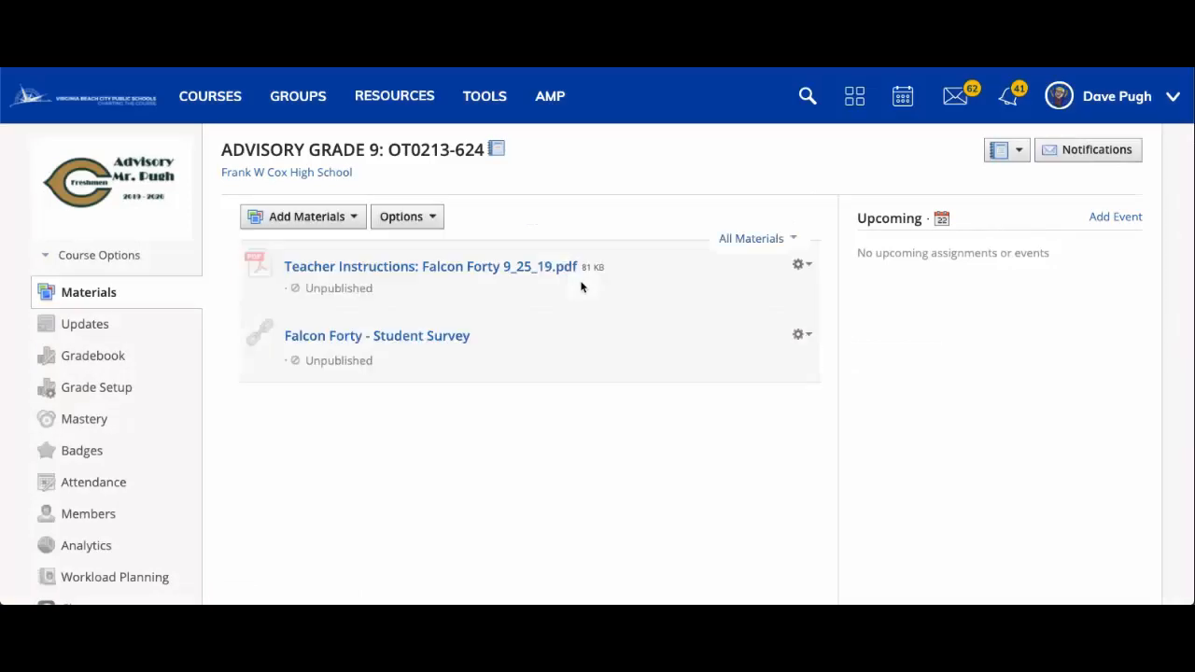
{"action": "mouse_move", "coordinate": [665, 457]}
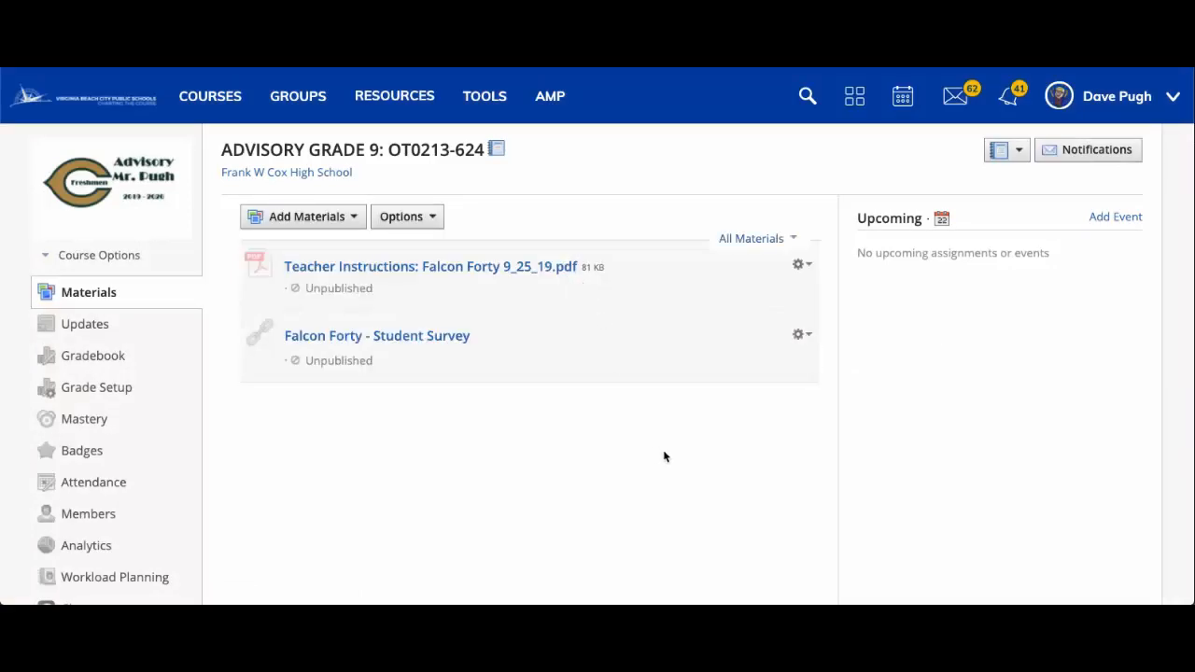